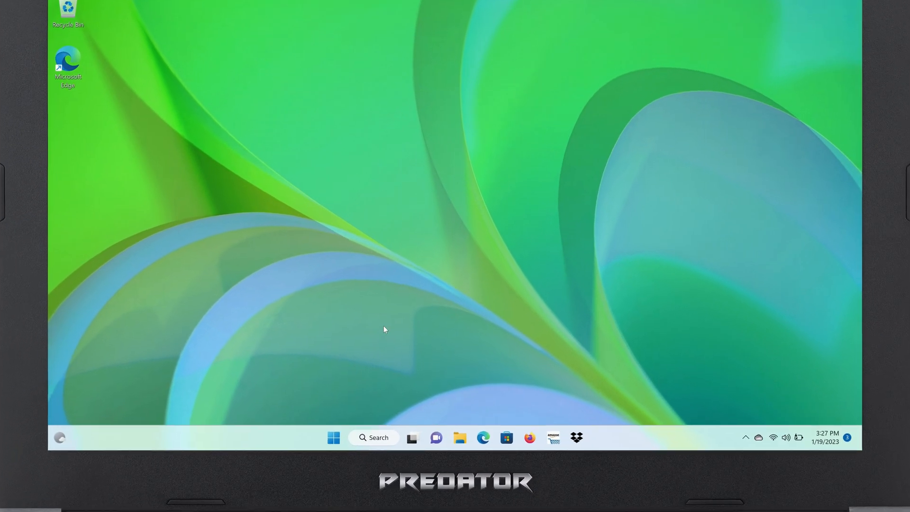
Launch Settings from the Start menu, landing on the System page.
{"action": "left_click", "coordinate": [333, 437]}
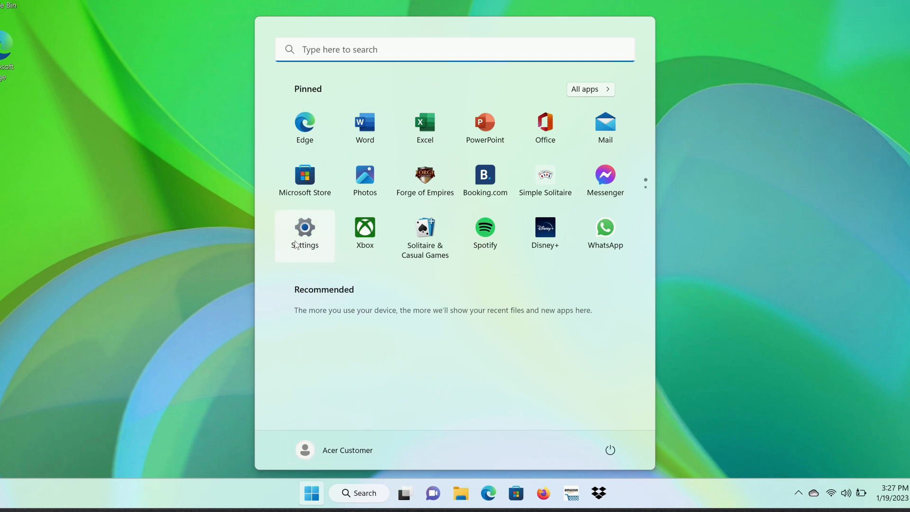
{"action": "left_click", "coordinate": [304, 226]}
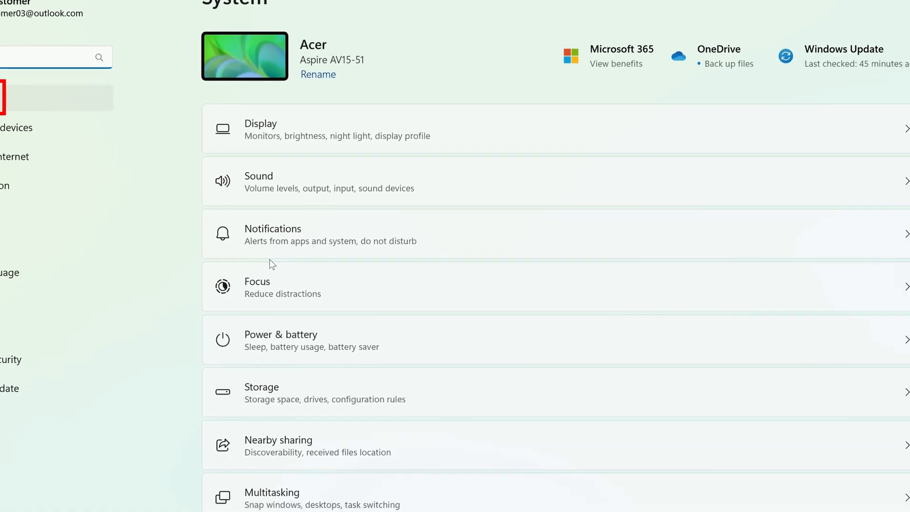
Reach About under System and begin Rename this PC for the Acer device.
{"action": "scroll", "scroll_direction": "down", "scroll_amount": 3}
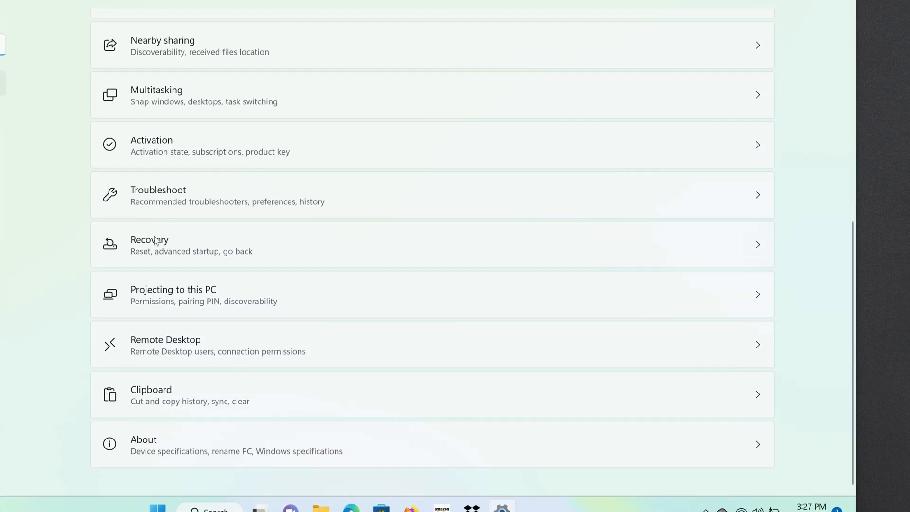
{"action": "mouse_move", "coordinate": [203, 433]}
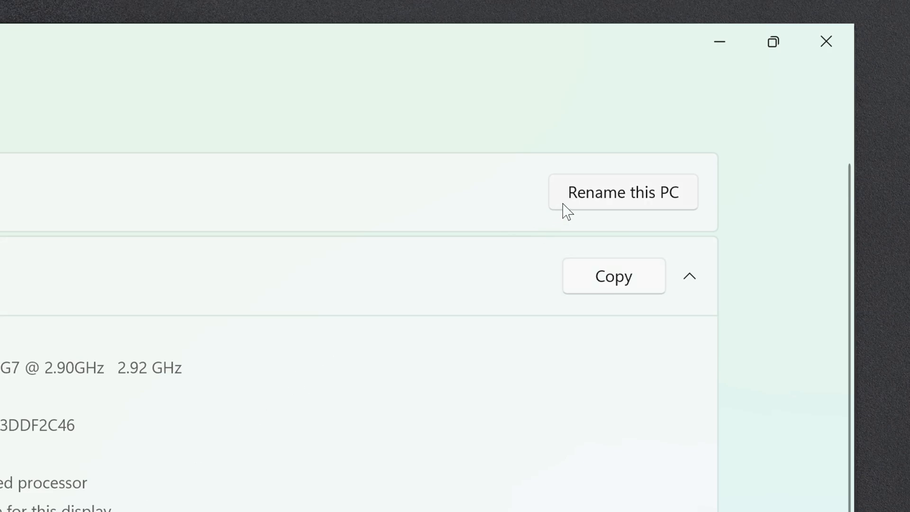
{"action": "left_click", "coordinate": [622, 193]}
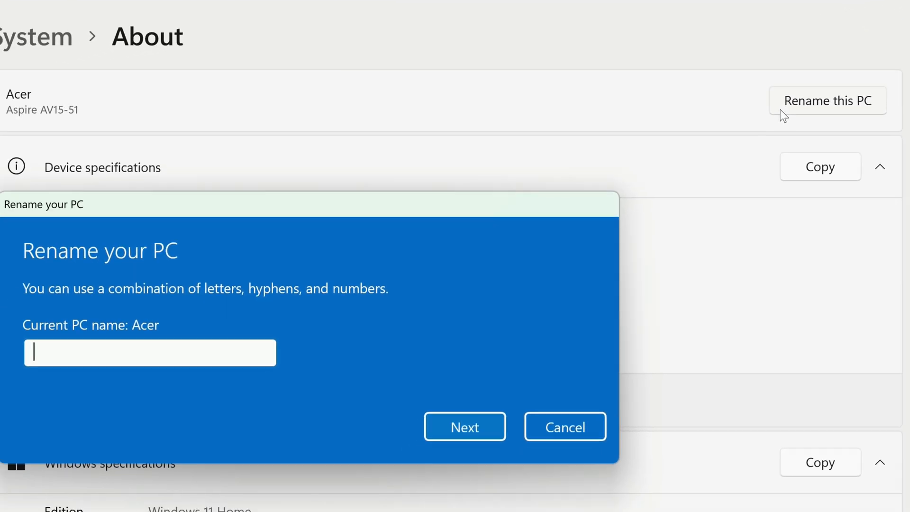
Enter Office-Computer as the new PC name and confirm it for the next restart.
{"action": "type", "text": "Offi"}
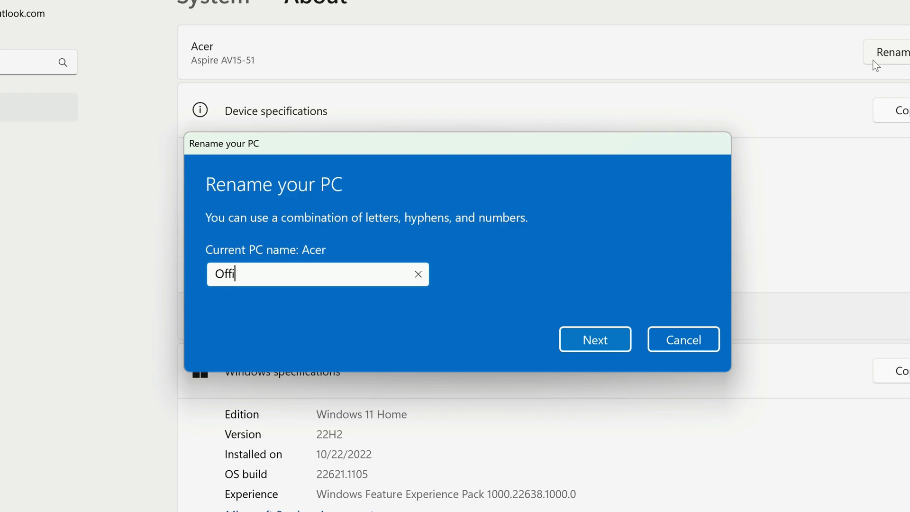
{"action": "type", "text": "ce-Computer"}
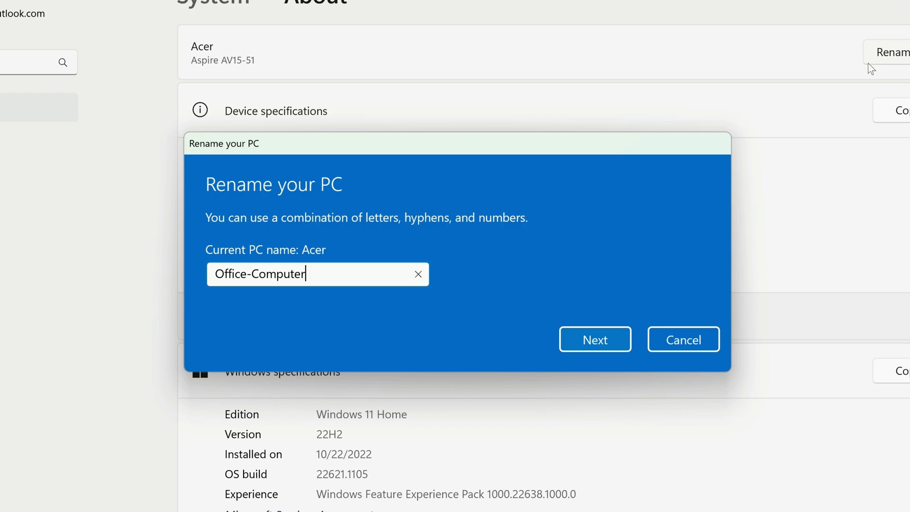
{"action": "left_click", "coordinate": [594, 339]}
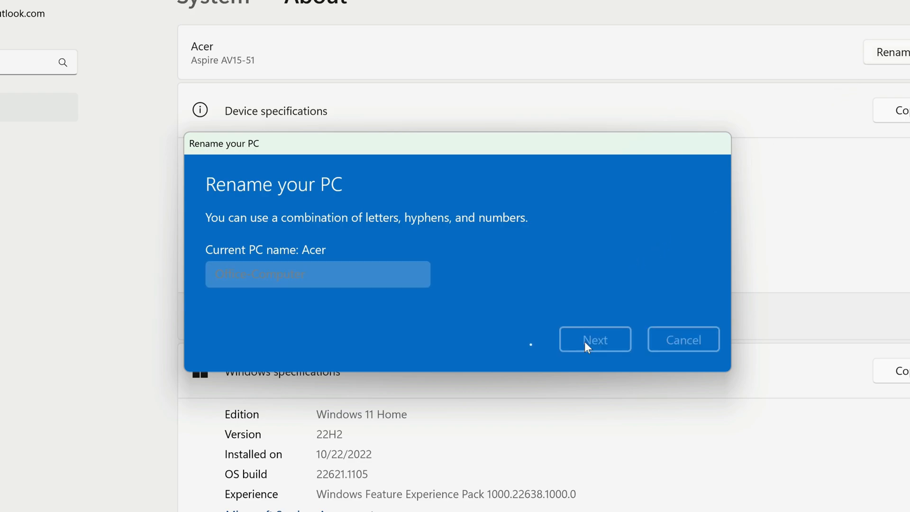
{"action": "left_click", "coordinate": [594, 340]}
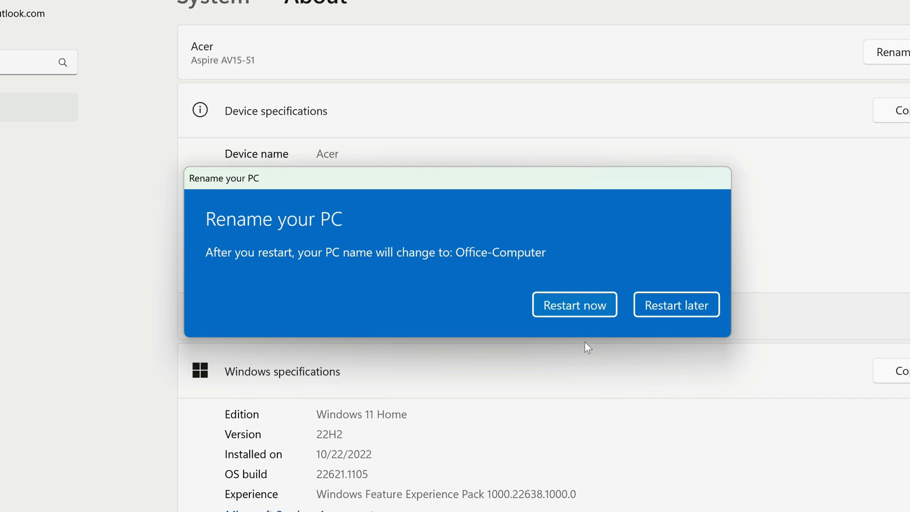
{"action": "mouse_move", "coordinate": [574, 304]}
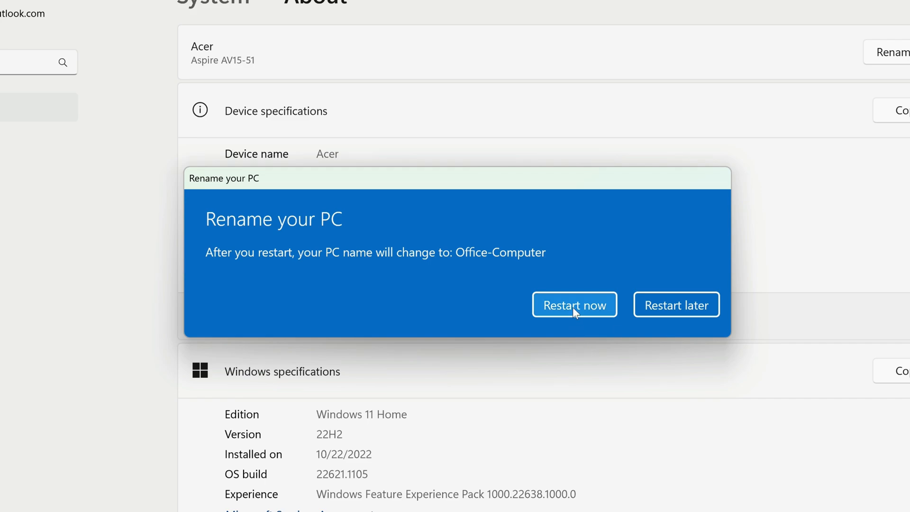
Restart now, then relaunch Settings showing the device named Office-Computer.
{"action": "left_click", "coordinate": [574, 304]}
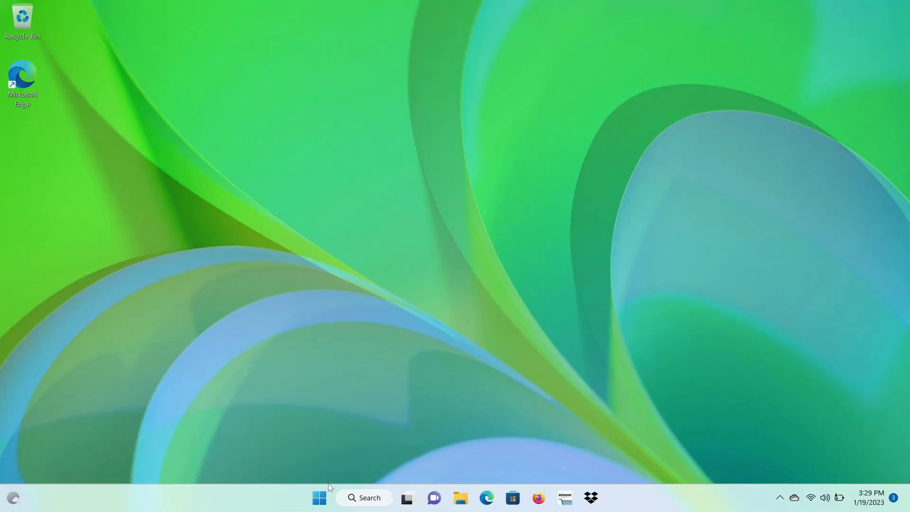
{"action": "left_click", "coordinate": [319, 498]}
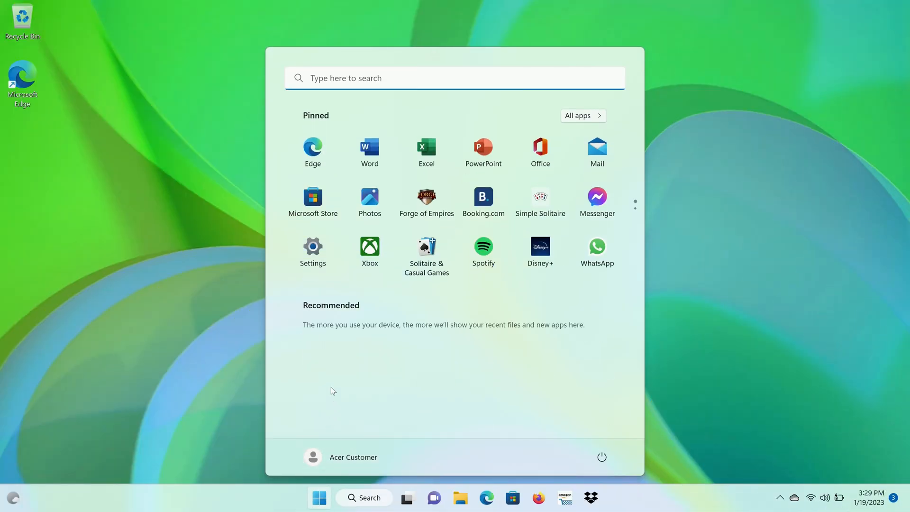
{"action": "left_click", "coordinate": [312, 247]}
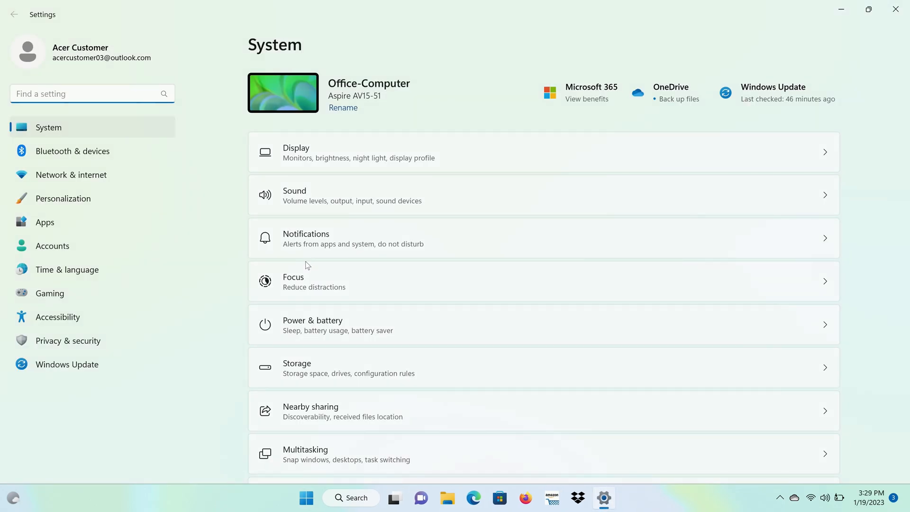
{"action": "scroll", "scroll_direction": "down", "scroll_amount": 3}
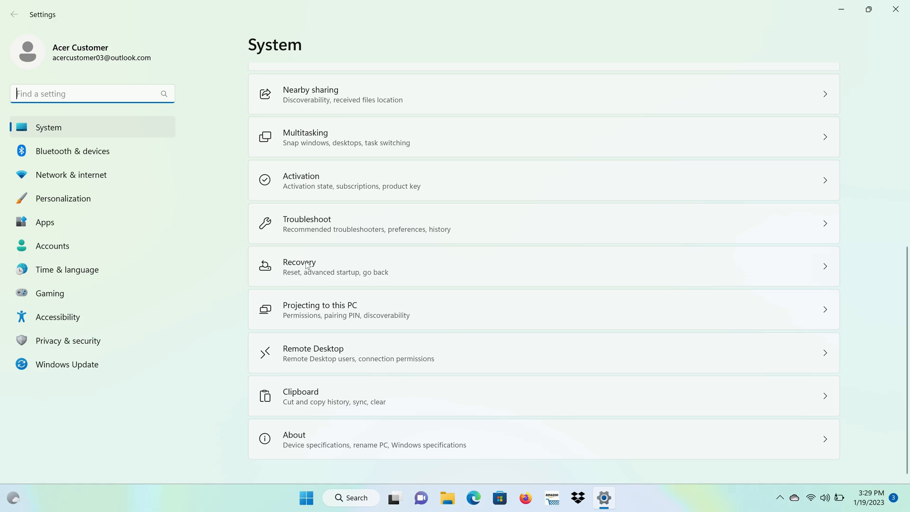
{"action": "mouse_move", "coordinate": [355, 433]}
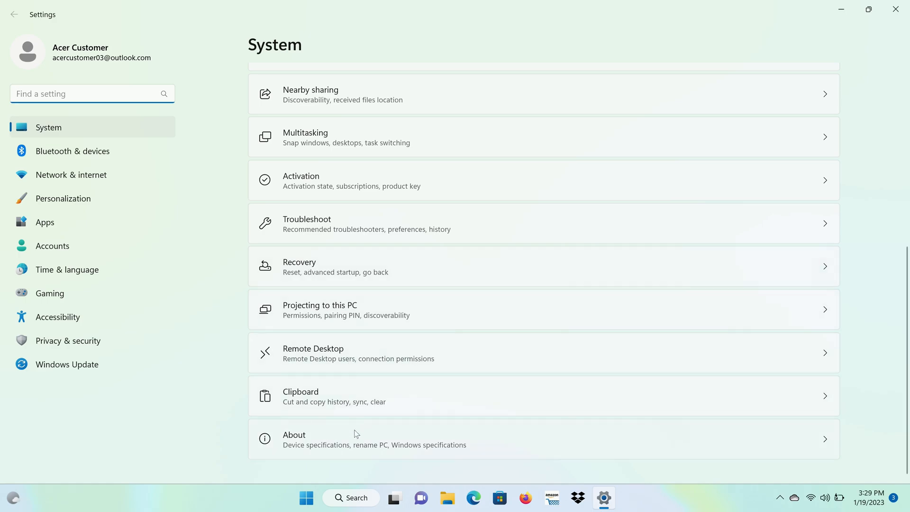